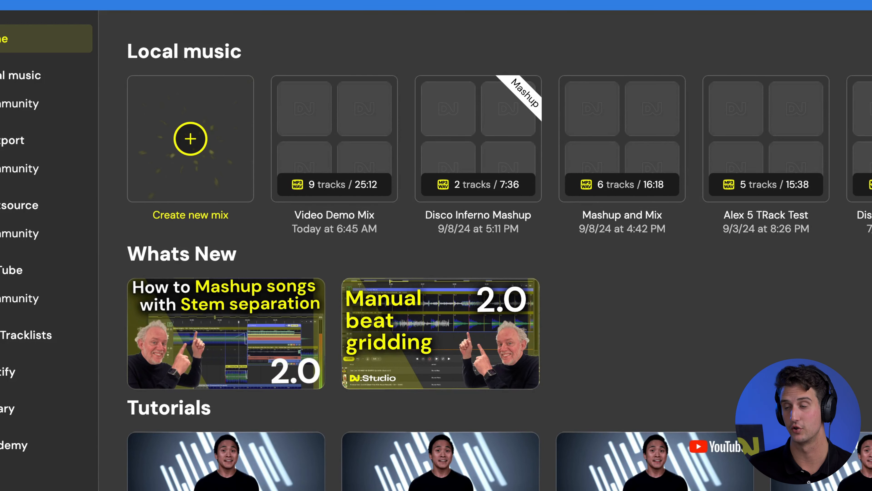
Start a brand new empty mix from the Home screen.
left_click(190, 139)
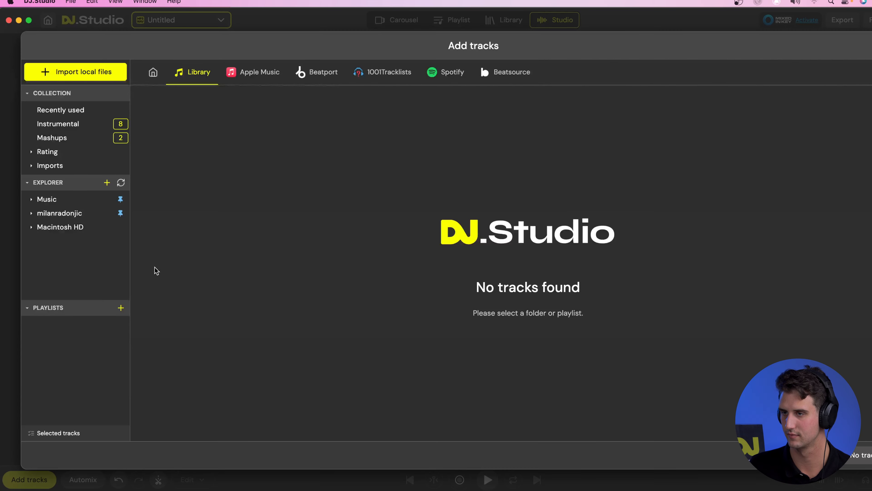
From Recently used, select Disco Inferno (Edit) and Disco Inferno (Official Music Video).
left_click(61, 109)
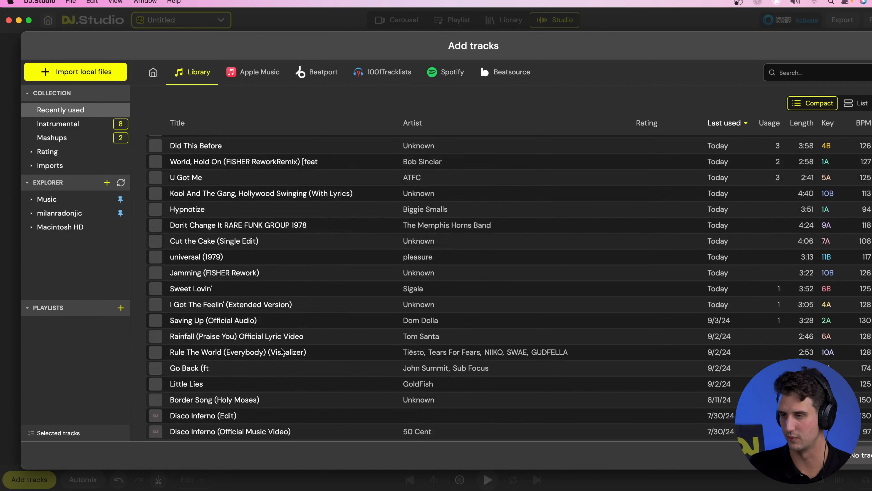
left_click(203, 415)
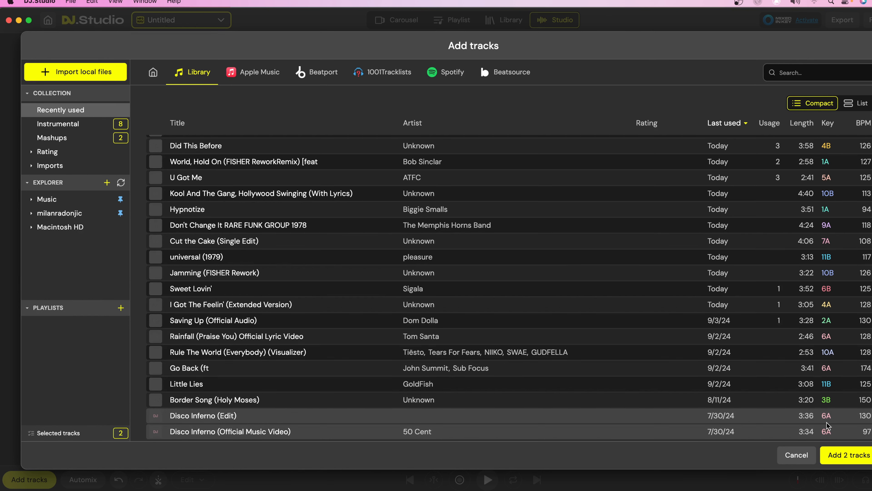
mouse_move(848, 455)
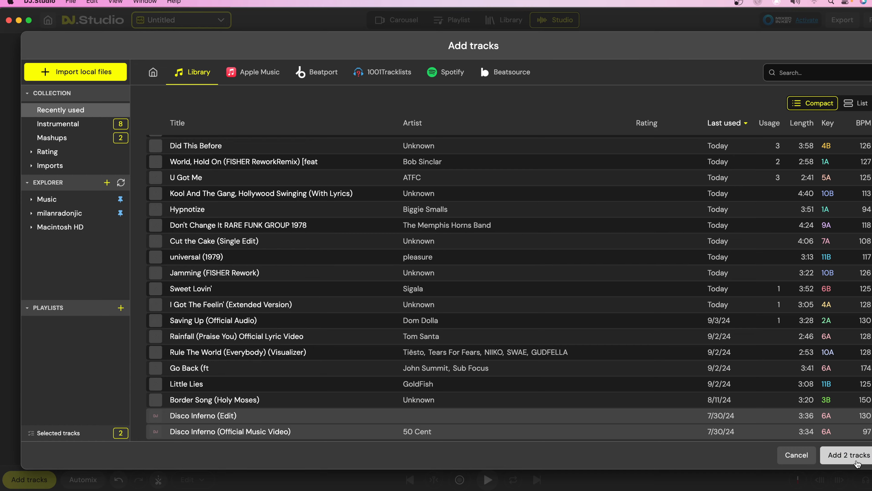
Add both Disco Inferno tracks to the timeline and view the Edit clip's details.
left_click(846, 454)
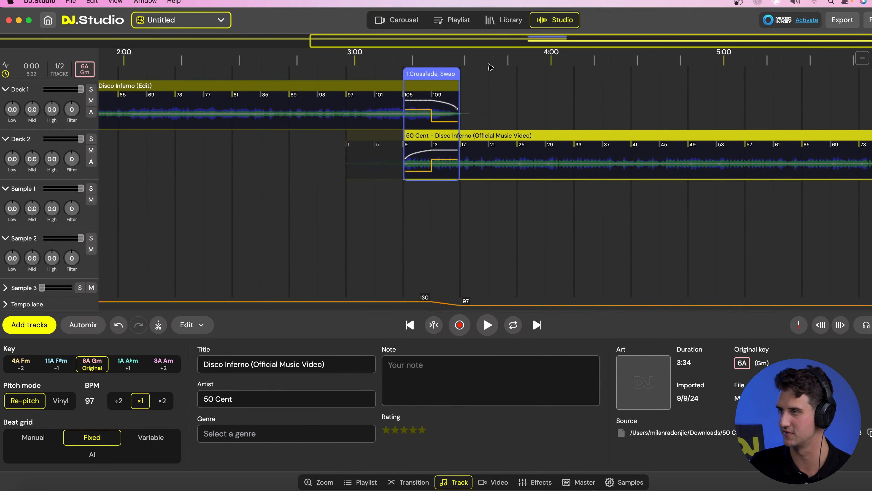
left_click(487, 324)
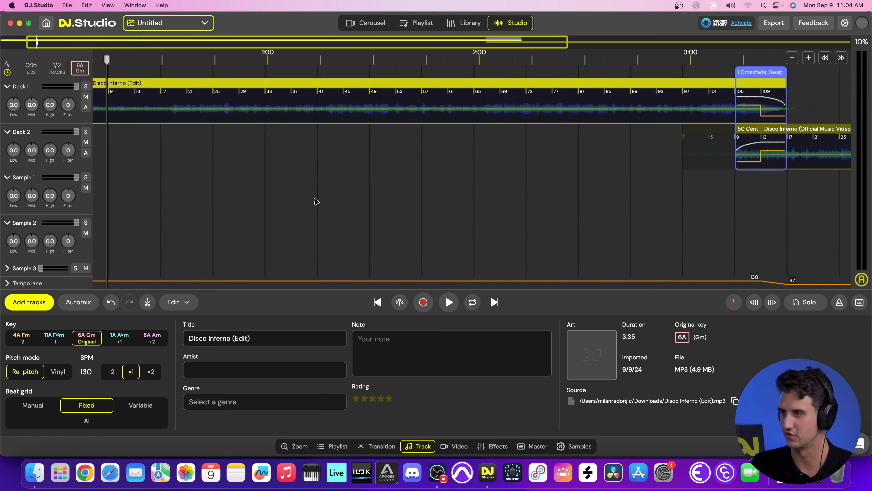
scroll("right", 3)
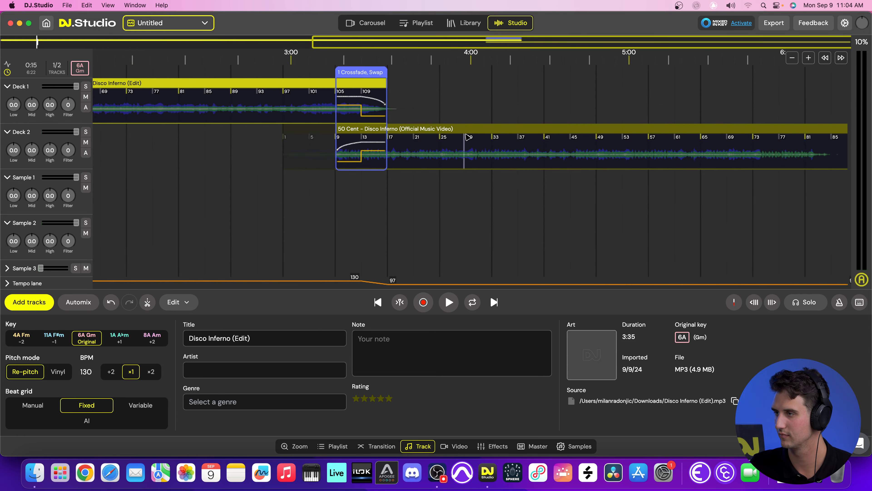